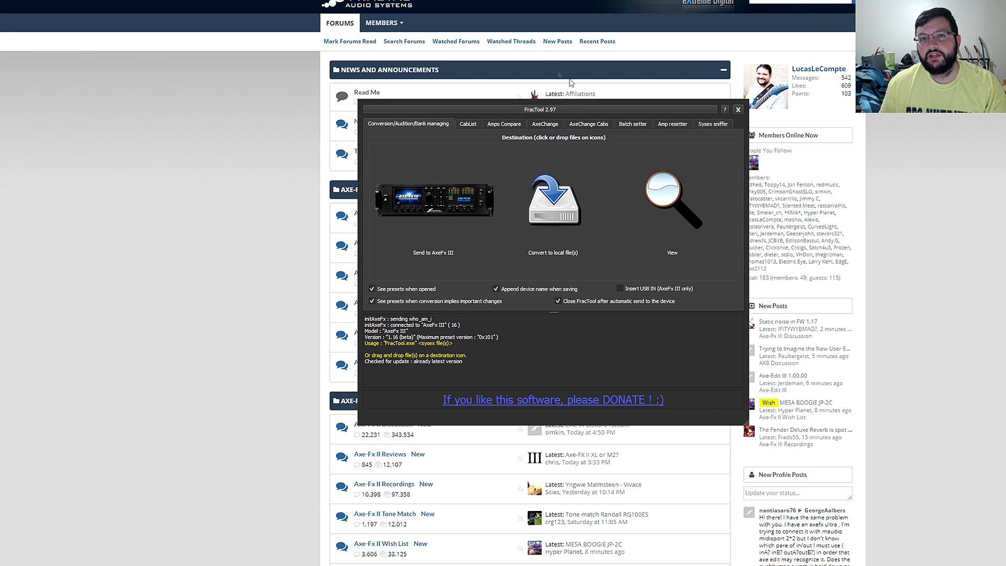
pyautogui.moveTo(813, 124)
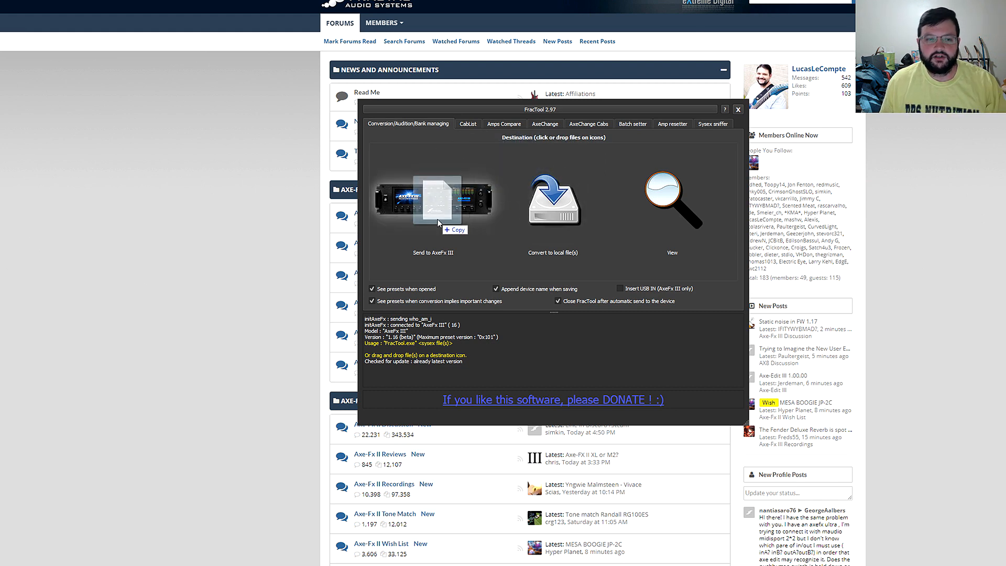
# - Drop the 1.18 beta firmware file onto FracTool's 'Send to AxeFx III' icon
pyautogui.click(434, 201)
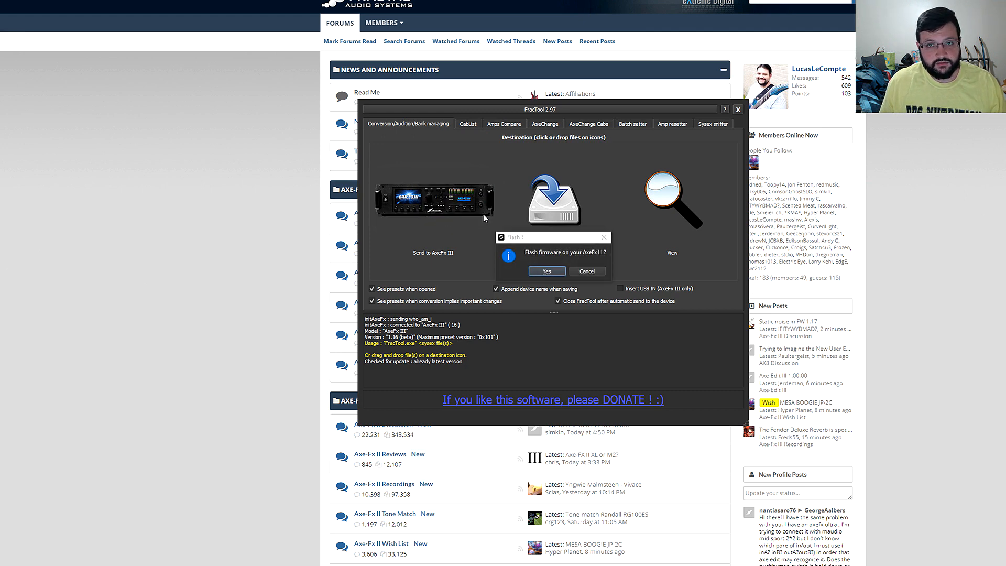
# - Confirm Yes in the 'Flash ?' prompt to start flashing the Axe-Fx III
pyautogui.click(547, 271)
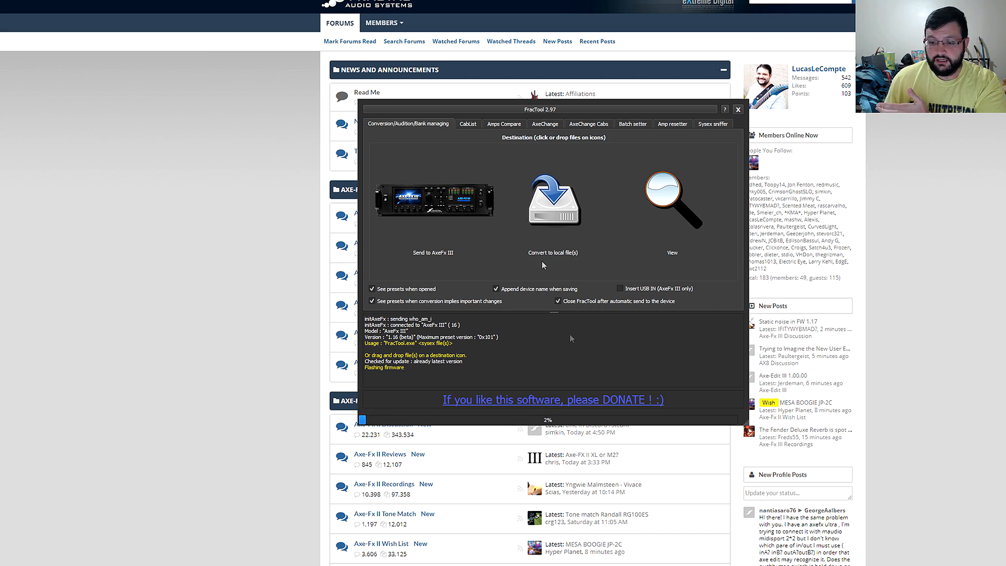
pyautogui.moveTo(572, 340)
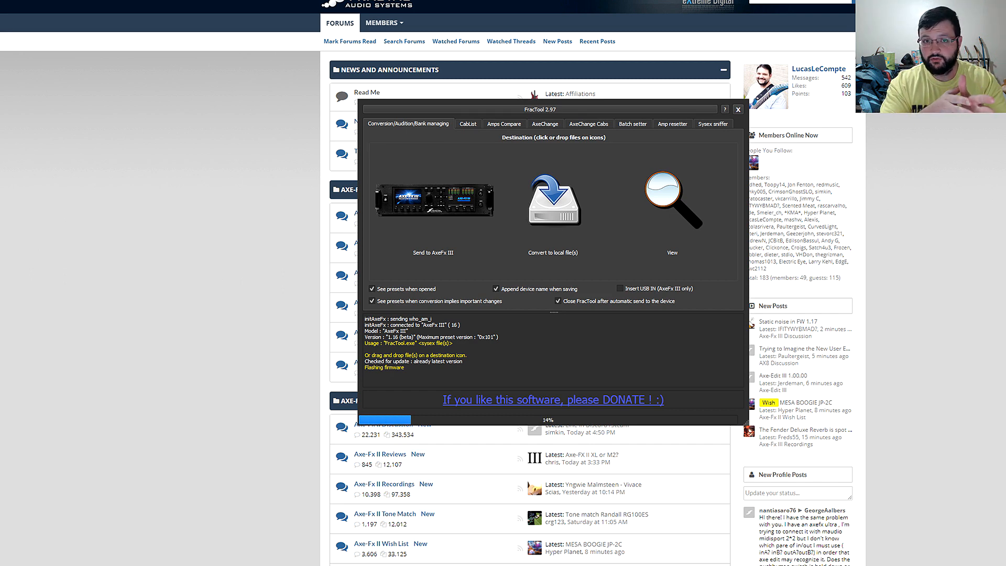
pyautogui.moveTo(446, 467)
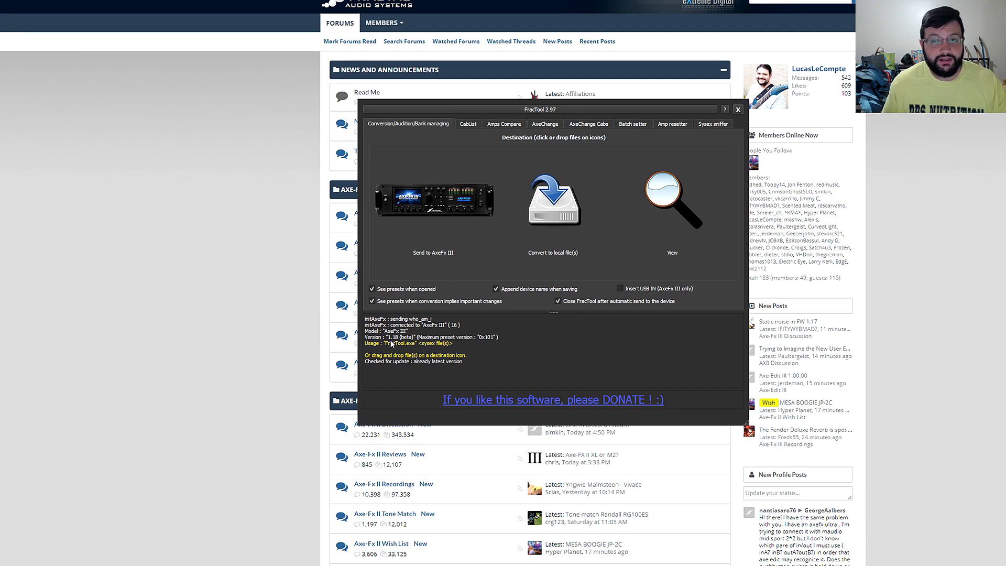
pyautogui.moveTo(508, 349)
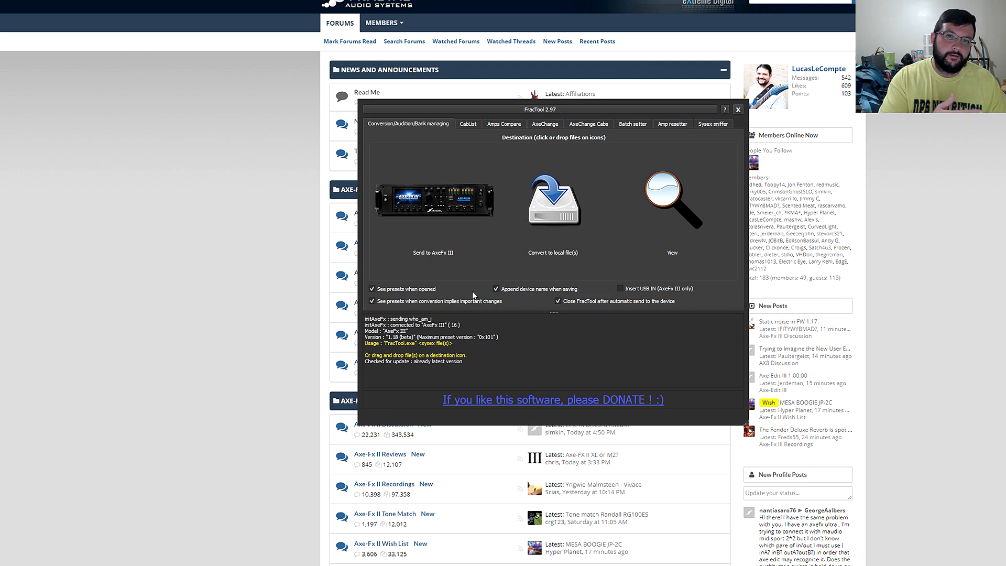
pyautogui.moveTo(34, 489)
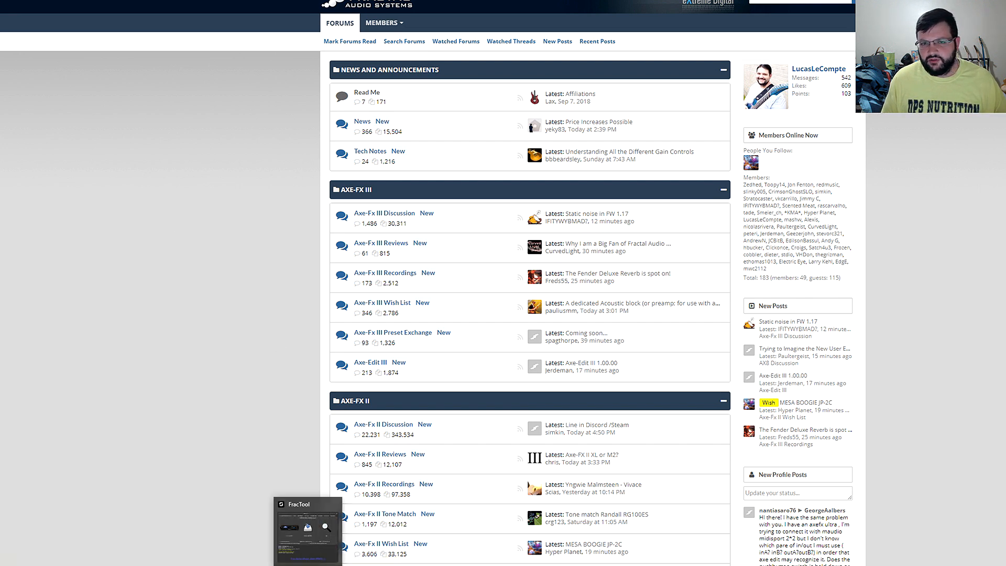
# - After flashing completes, restore FracTool and check the log reports version 1.18 (Beta)
pyautogui.click(302, 504)
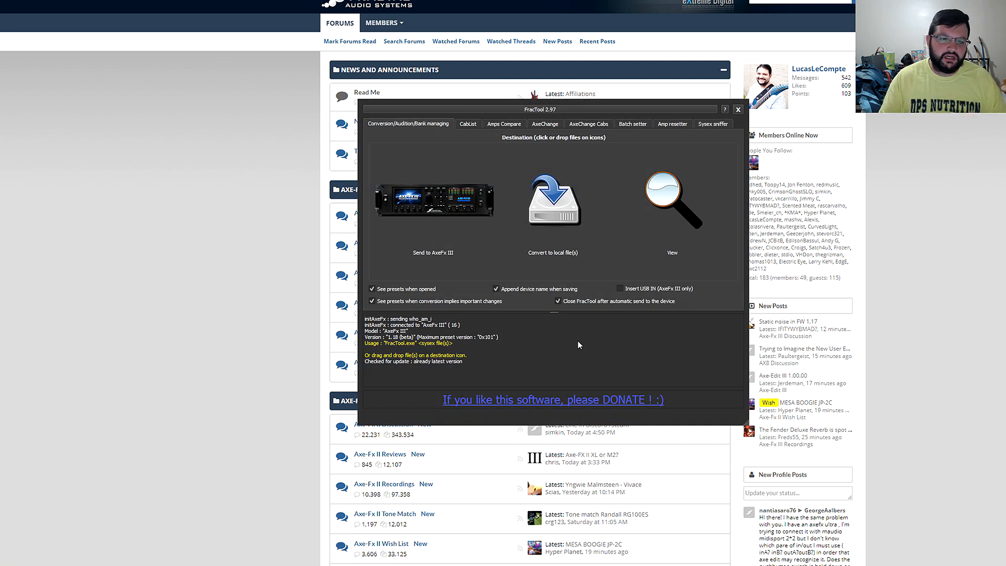